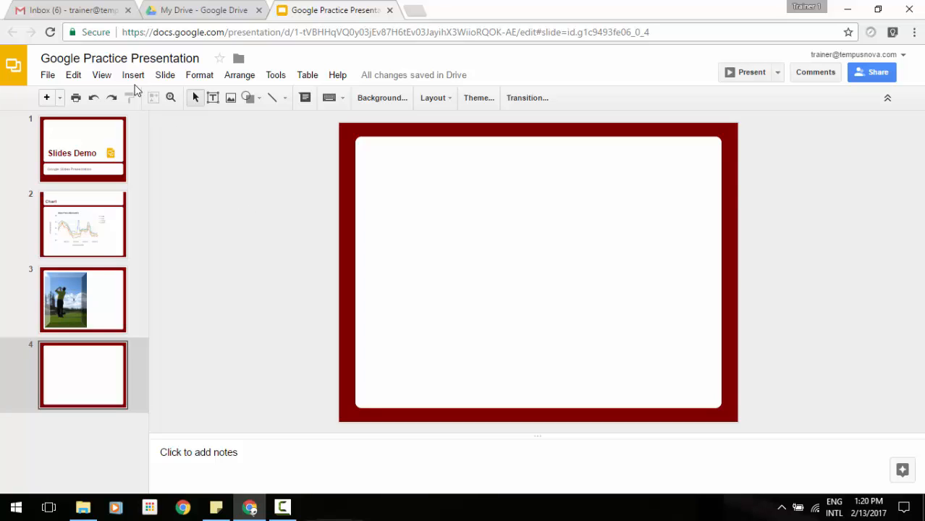
Open the Insert video dialog for blank slide 4 from the Insert menu
left_click(132, 74)
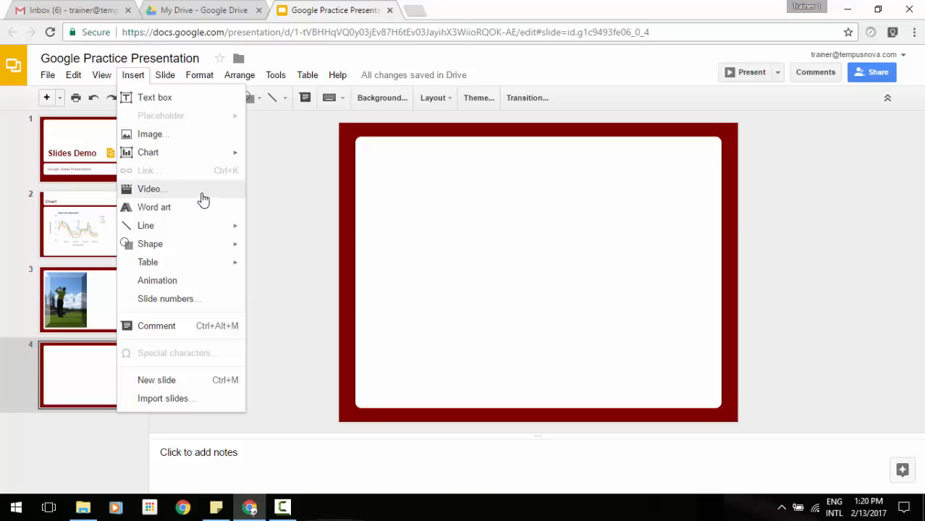
left_click(150, 189)
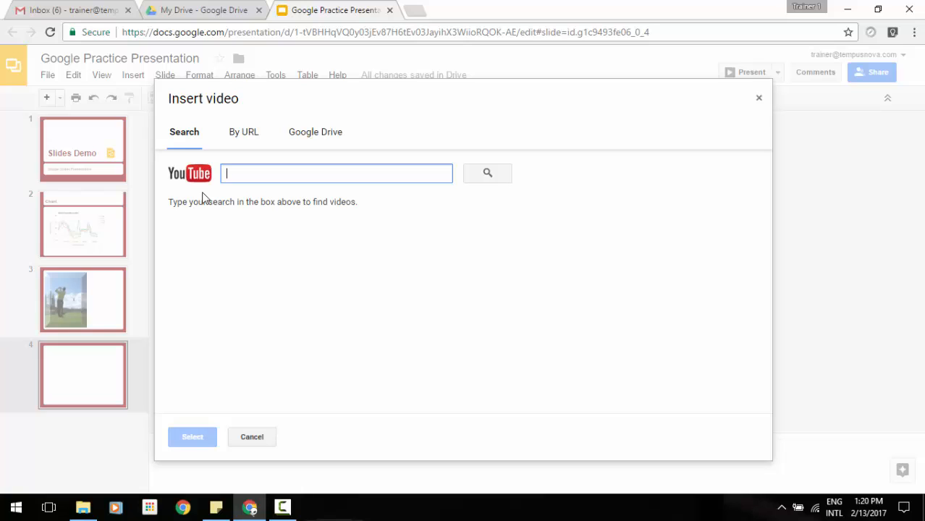
mouse_move(191, 144)
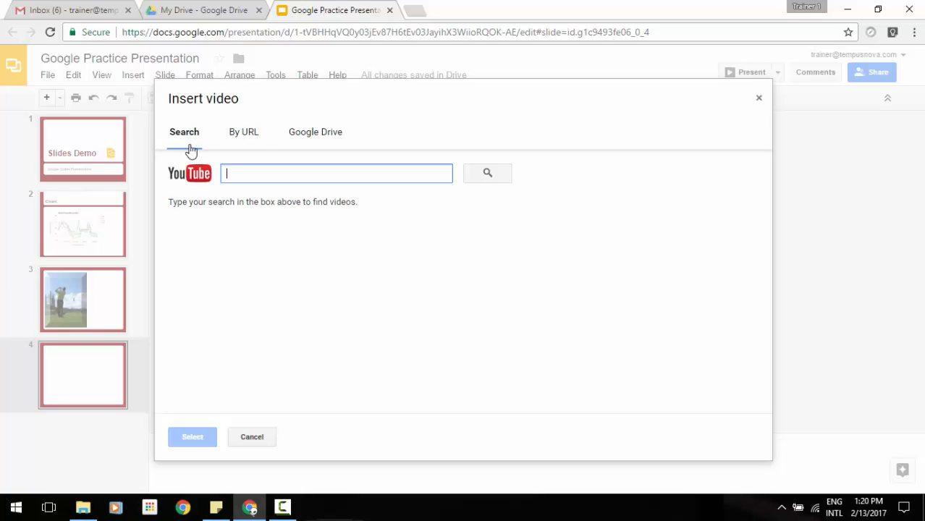
mouse_move(270, 153)
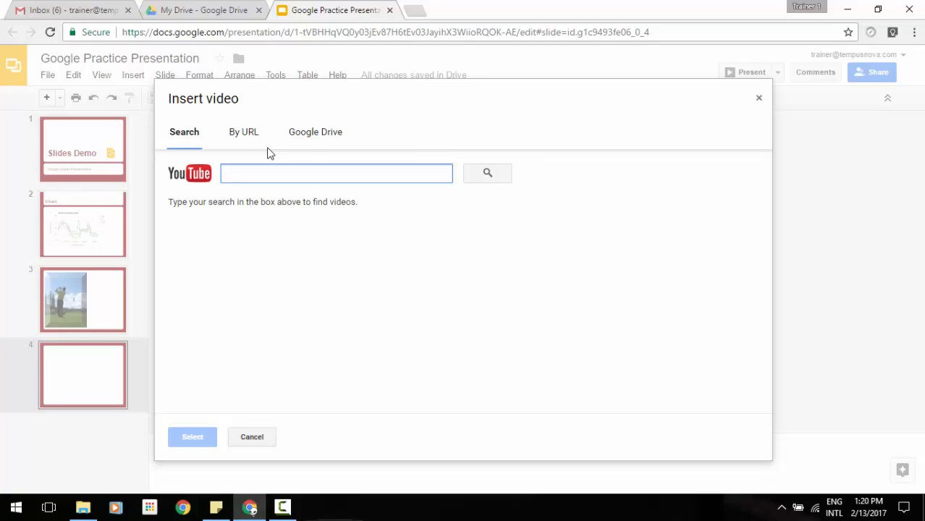
mouse_move(315, 158)
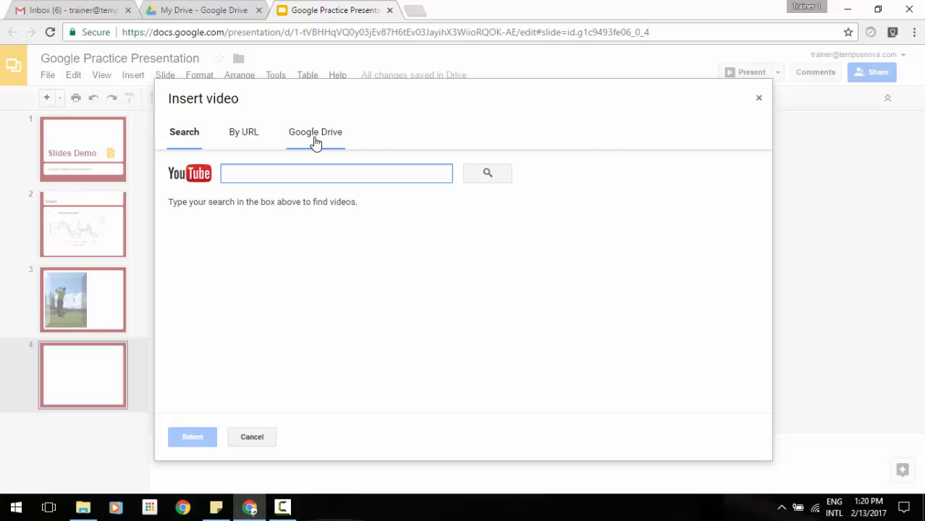
Insert 'Intro to Drive Snippet.mp4' from Google Drive onto slide 4
left_click(316, 132)
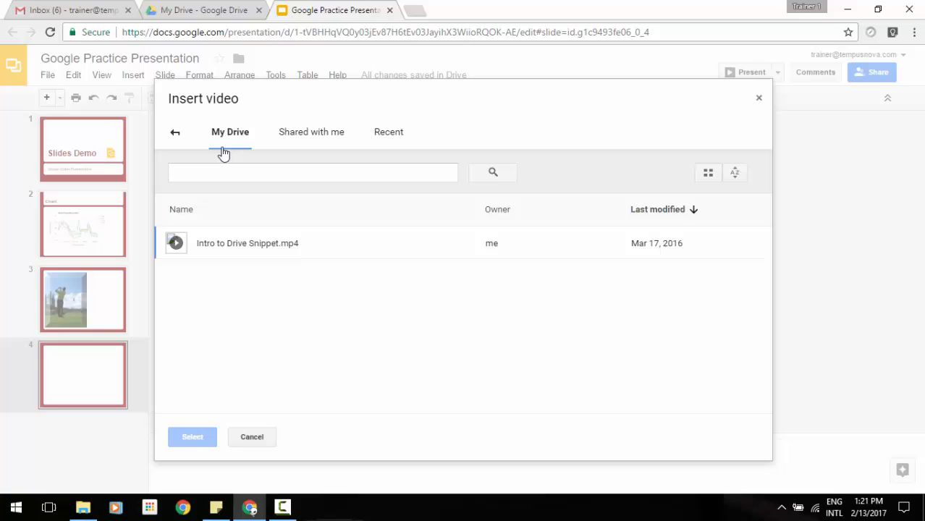
mouse_move(305, 145)
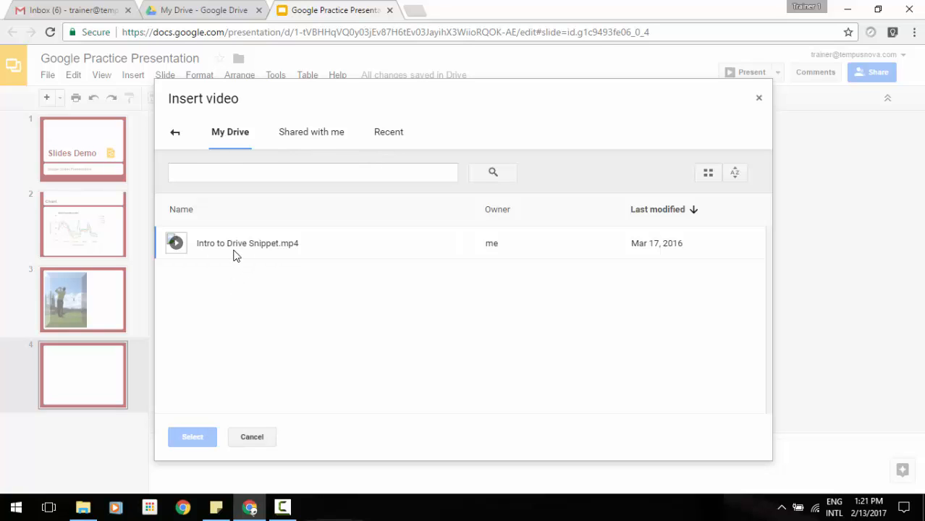
left_click(248, 242)
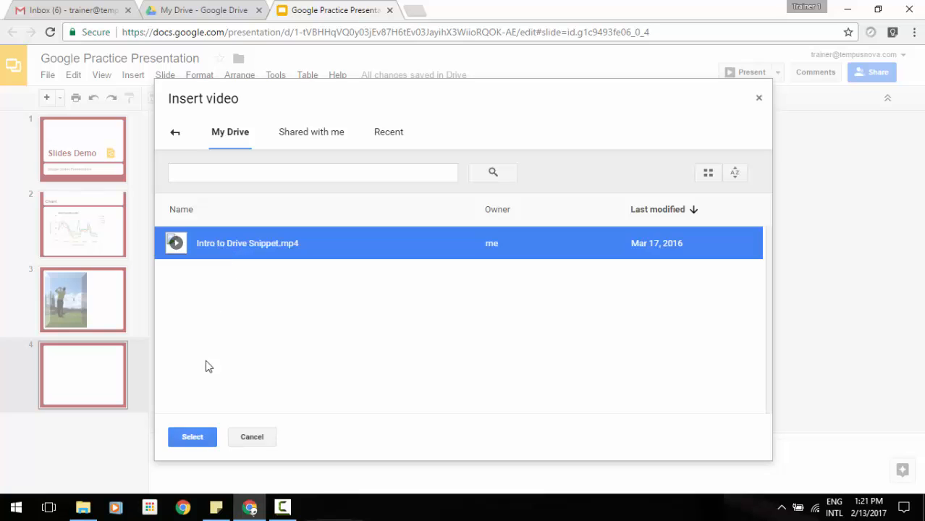
left_click(192, 437)
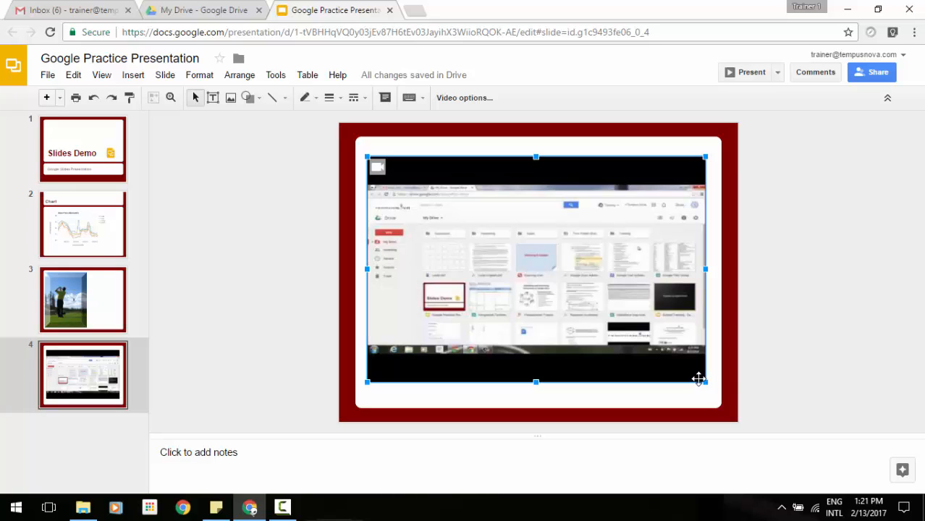
mouse_move(564, 281)
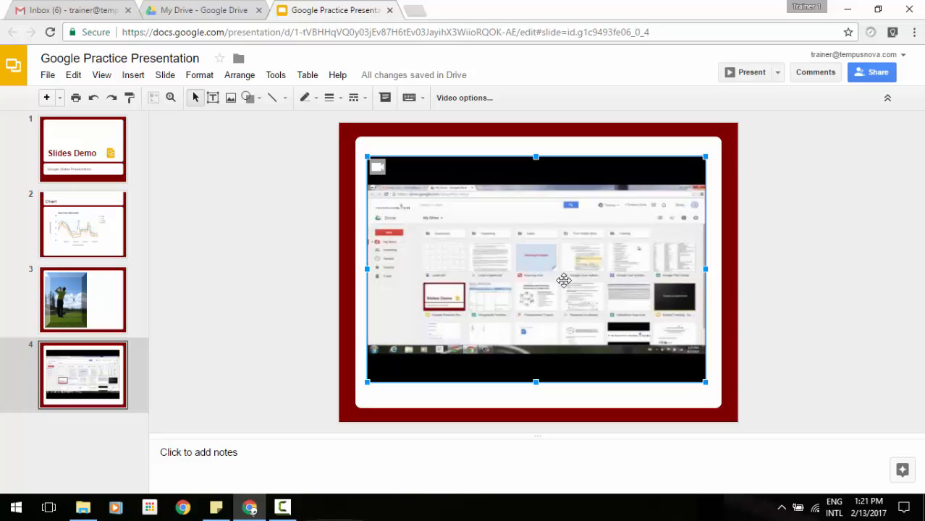
Open the Video options sidebar for the embedded Drive clip from its context menu
right_click(564, 281)
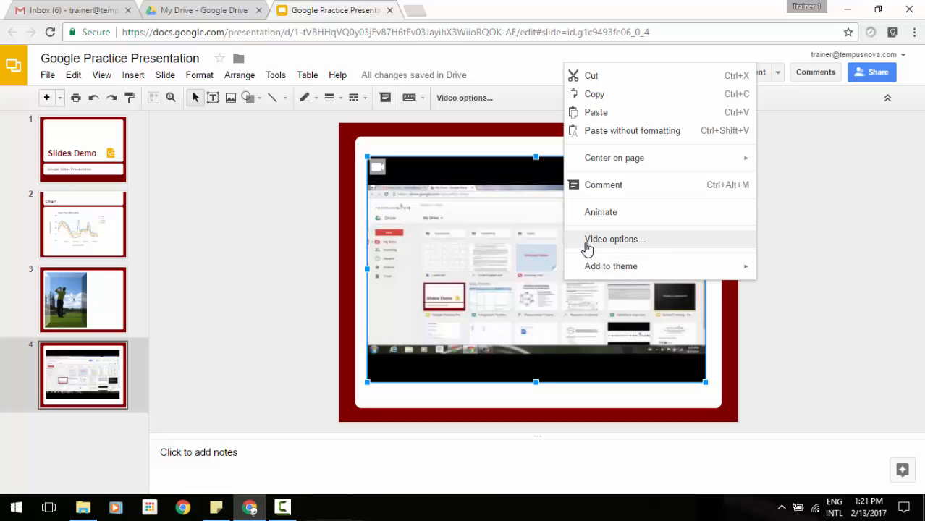
left_click(615, 239)
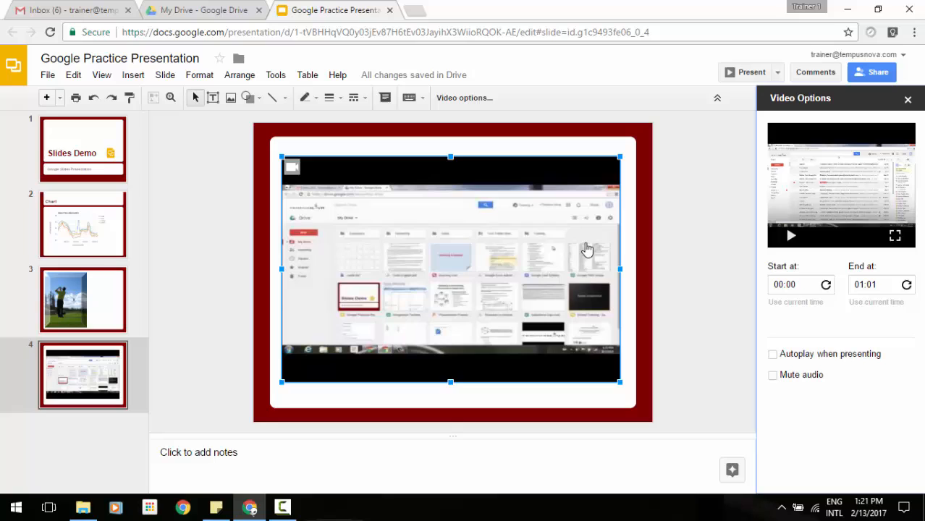
mouse_move(649, 252)
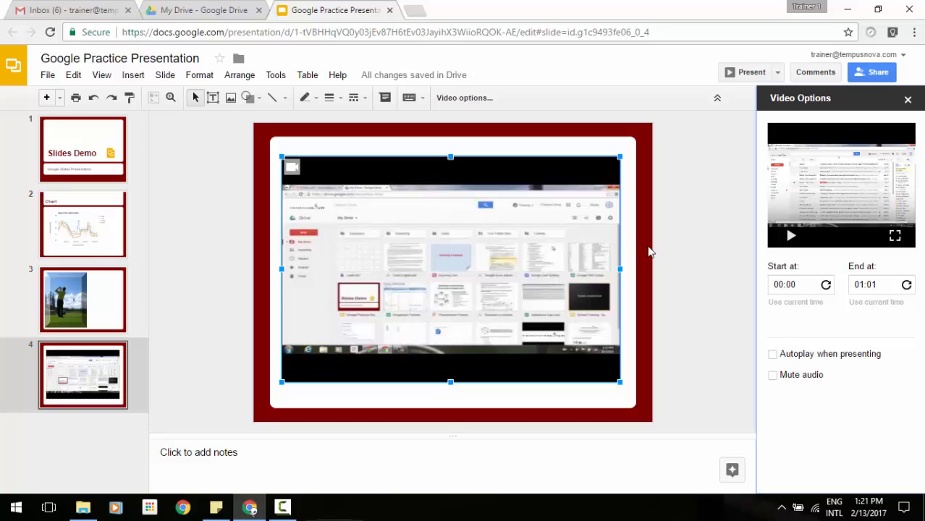
mouse_move(734, 298)
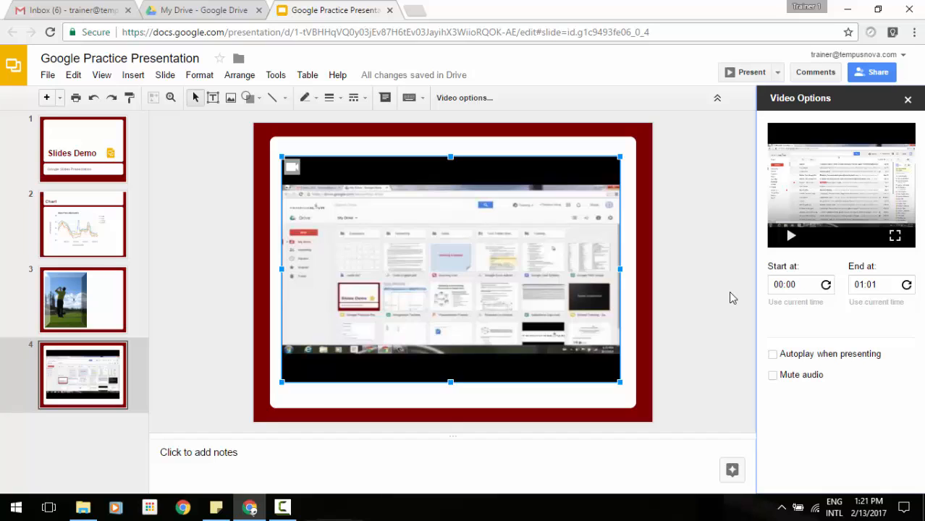
mouse_move(731, 296)
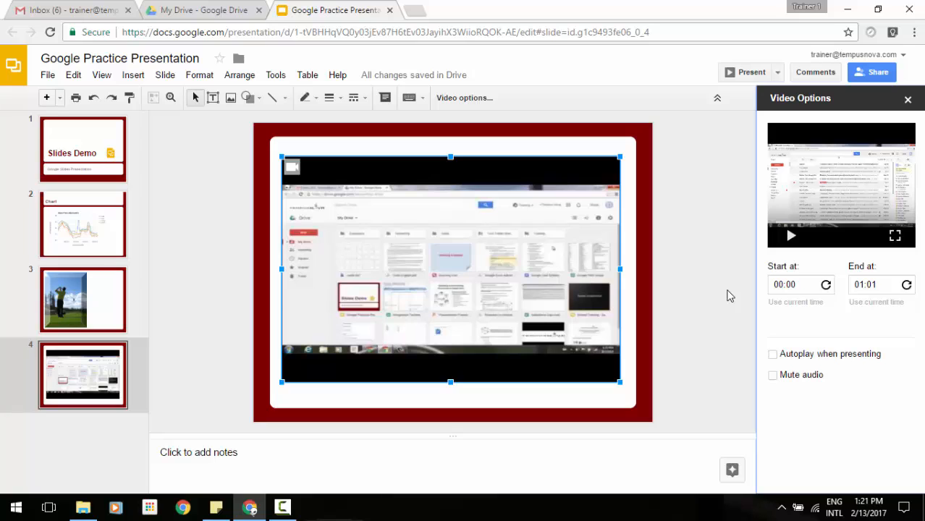
mouse_move(918, 320)
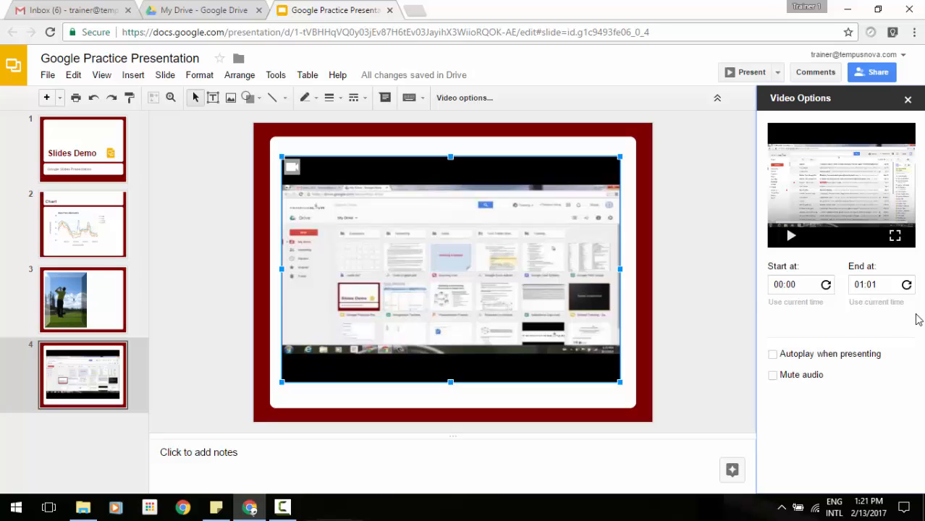